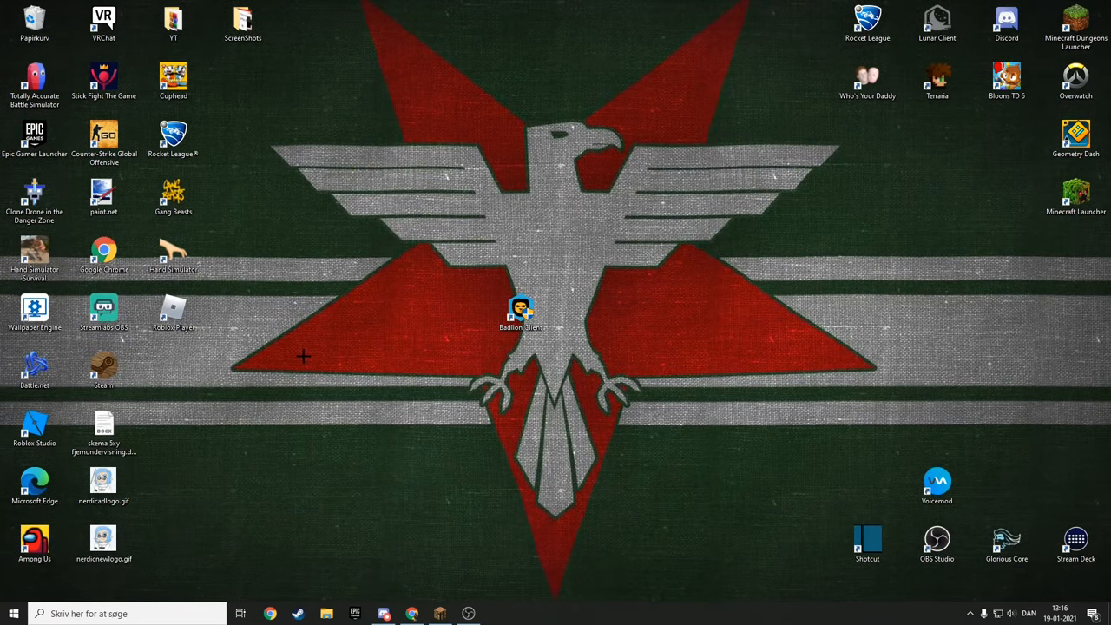
Step: Drag across the Windows desktop while preparing to launch the modded Minecraft 1.8.9 client
drag(304, 356, 625, 104)
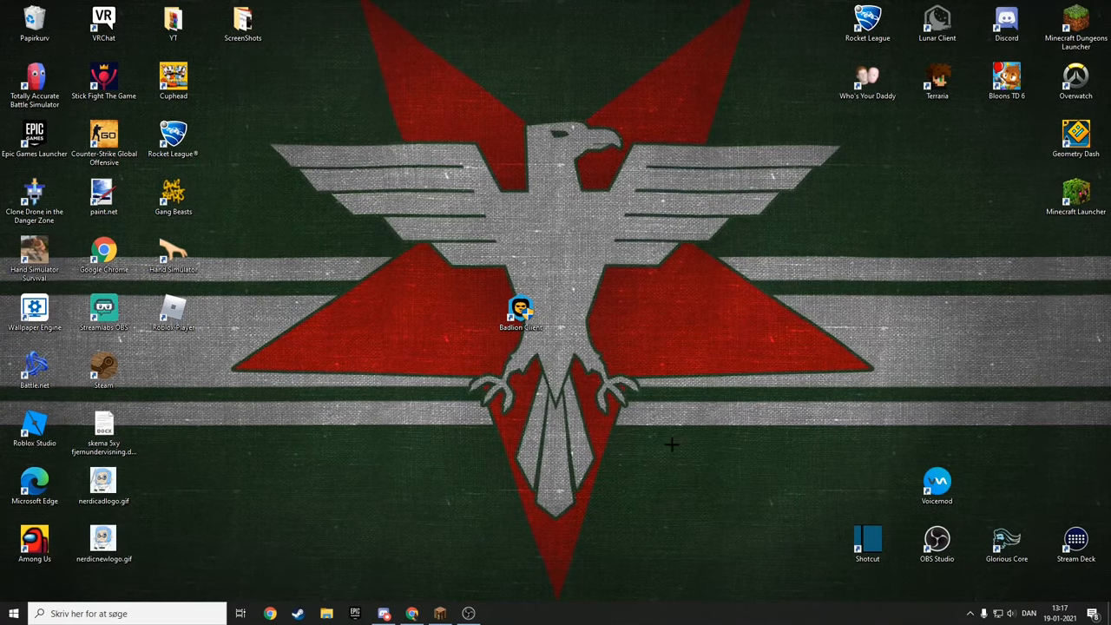
mouse_move(710, 311)
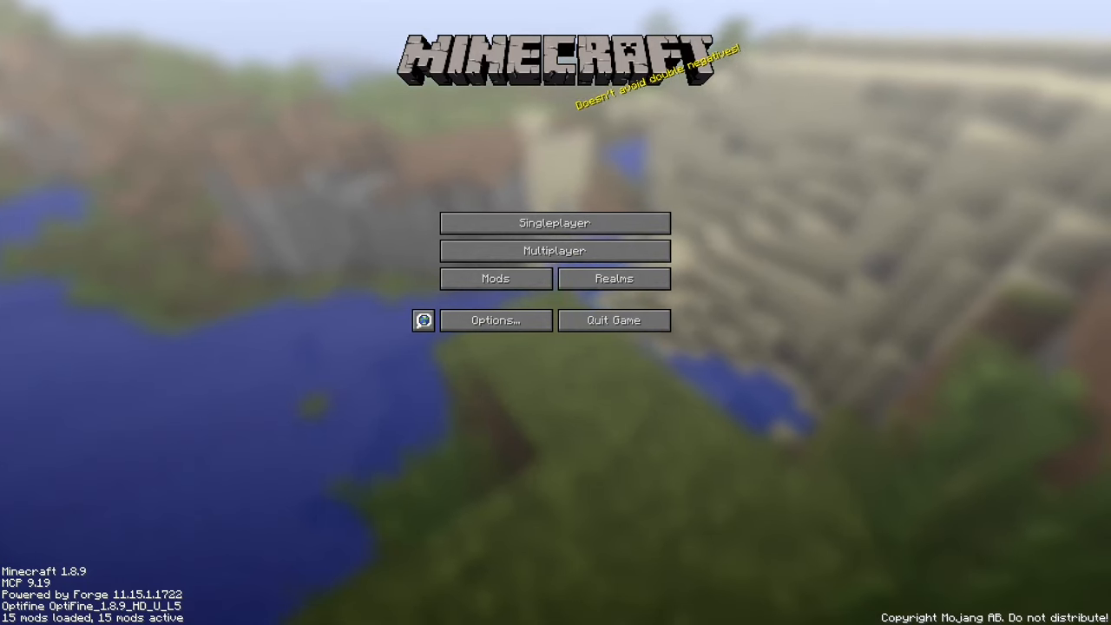
Step: Open Options > Skin Customization, confirm Cape: ON, and close it with Done
click(495, 320)
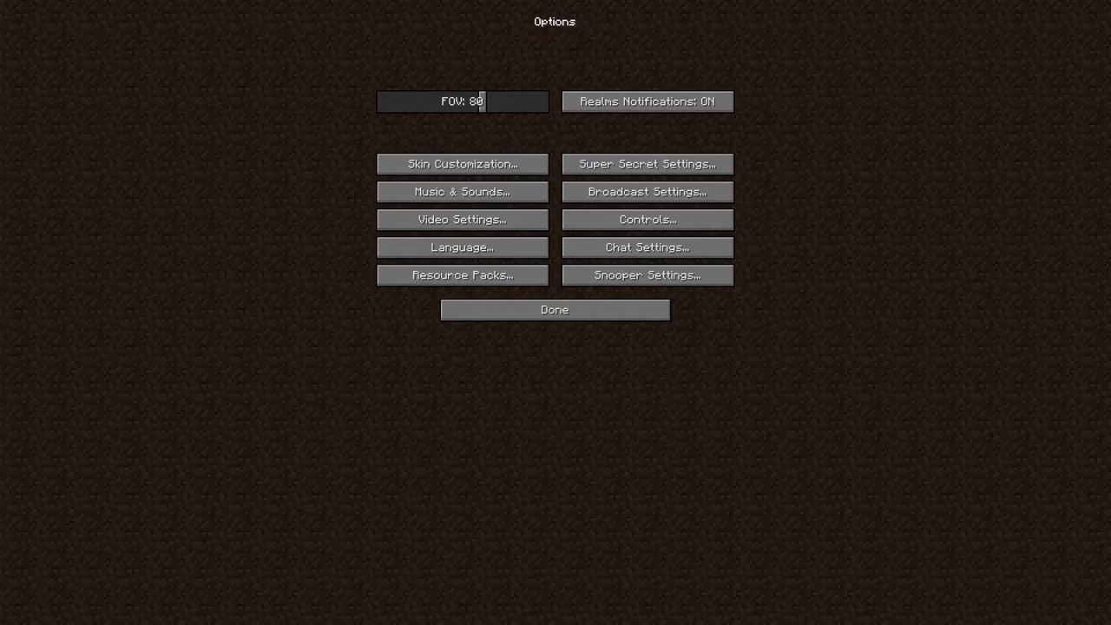
click(462, 164)
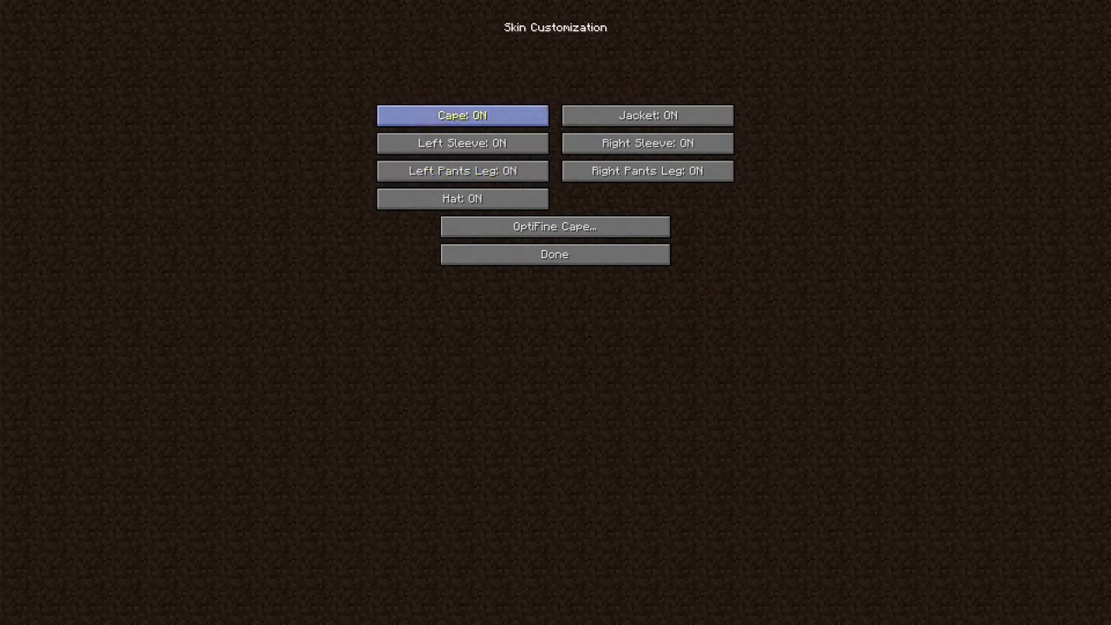
mouse_move(554, 254)
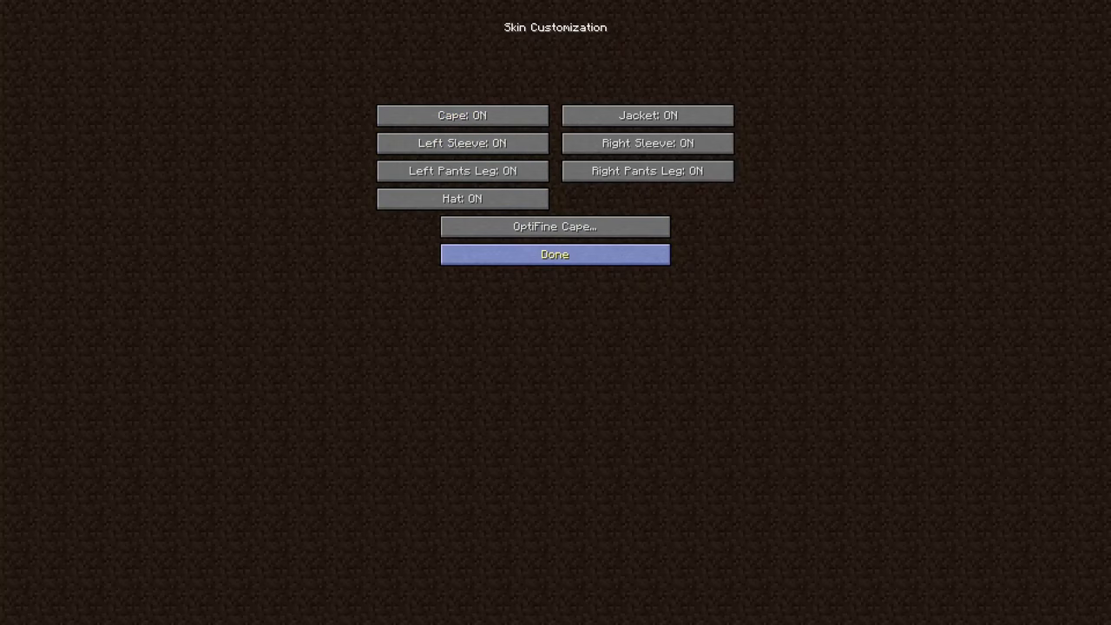
click(554, 254)
text(s)
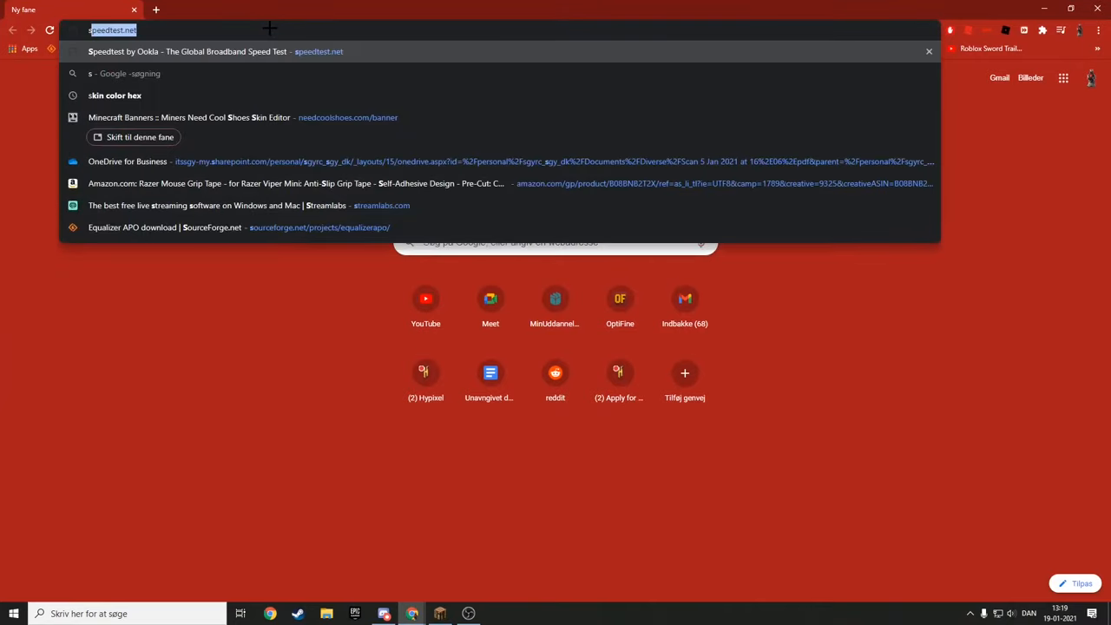
Step: Enter the s.optifine.net capes URL to view the player's cape PNG
text(.optifine.net/capes/Cyrq.png)
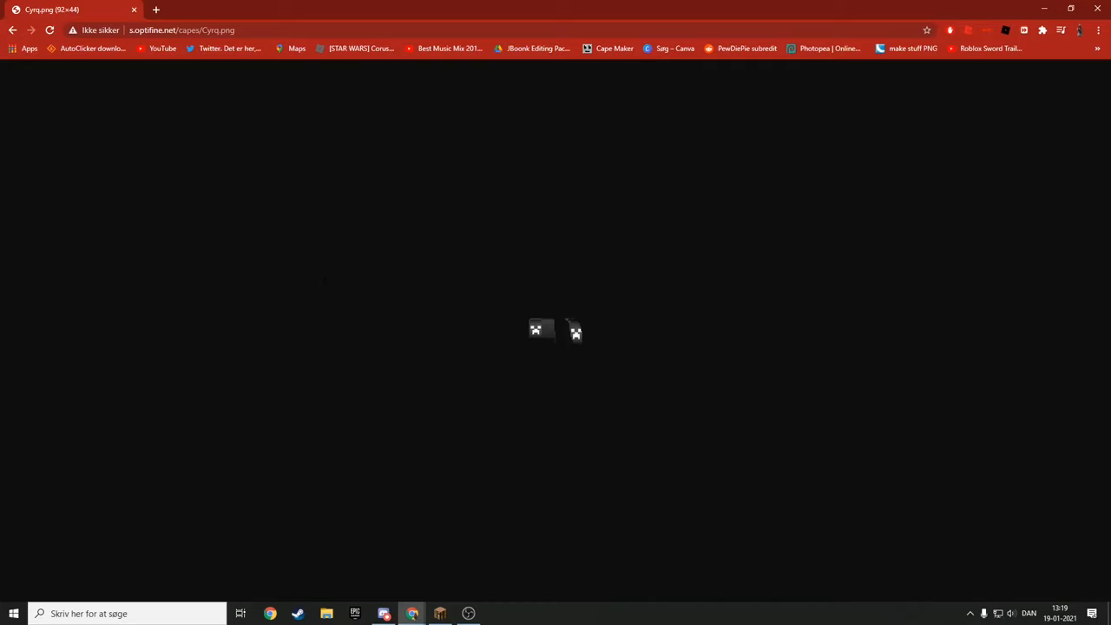
mouse_move(857, 495)
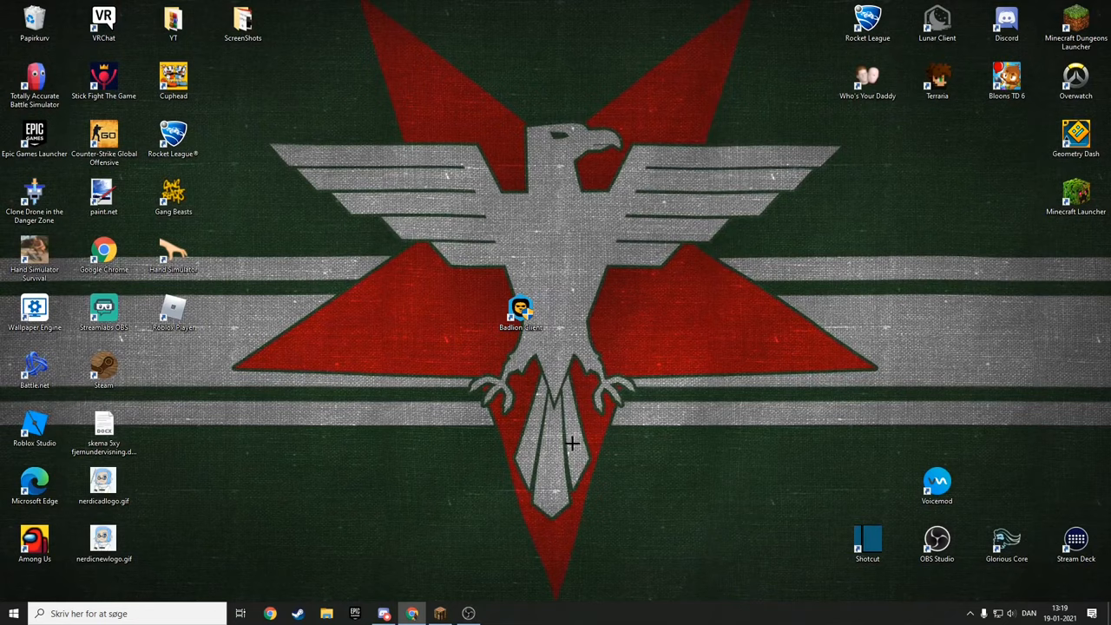
Step: Search the Start menu for 'notesblok' and run Notesblok as administrator
click(13, 613)
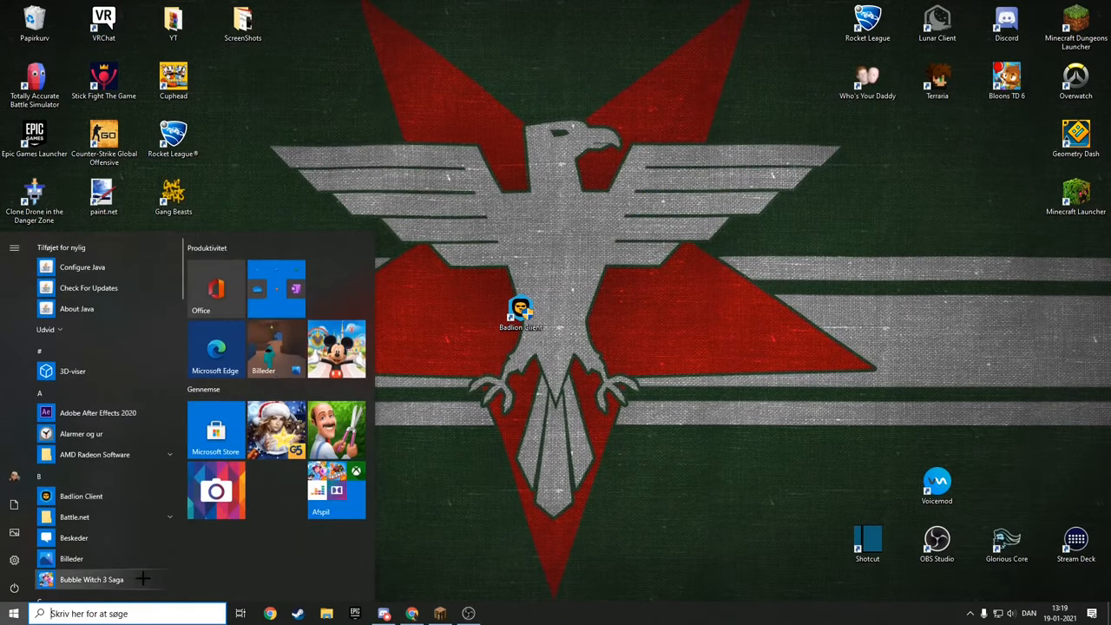
text(notesblok)
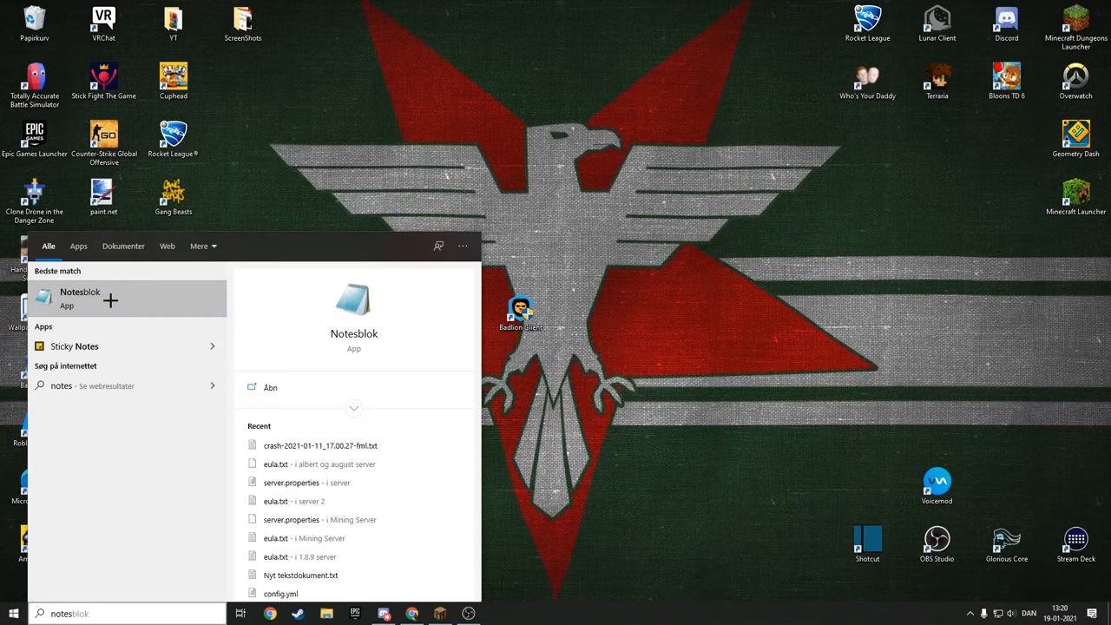
right_click(80, 298)
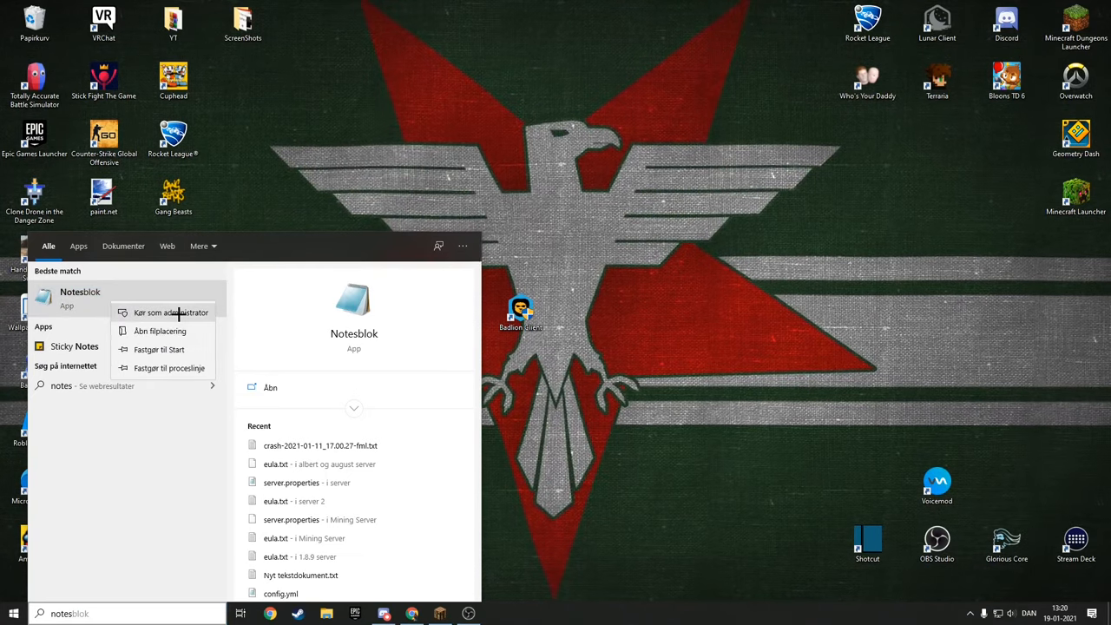
click(171, 312)
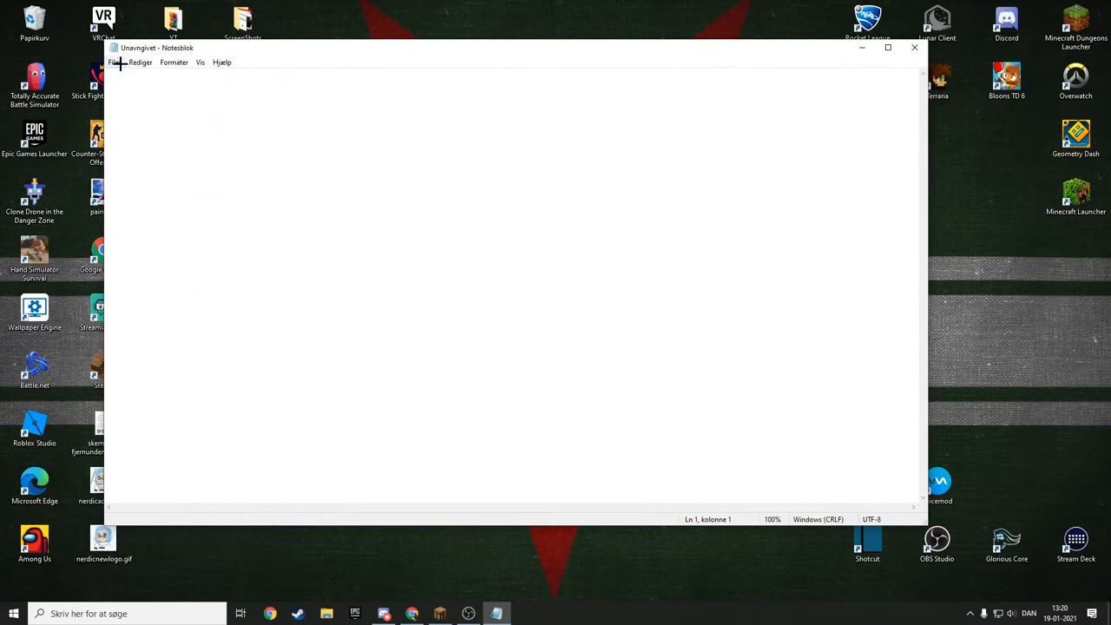
Step: Browse the Open dialog to C:\Windows\System32\drivers\etc with All files shown, revealing hosts
click(114, 62)
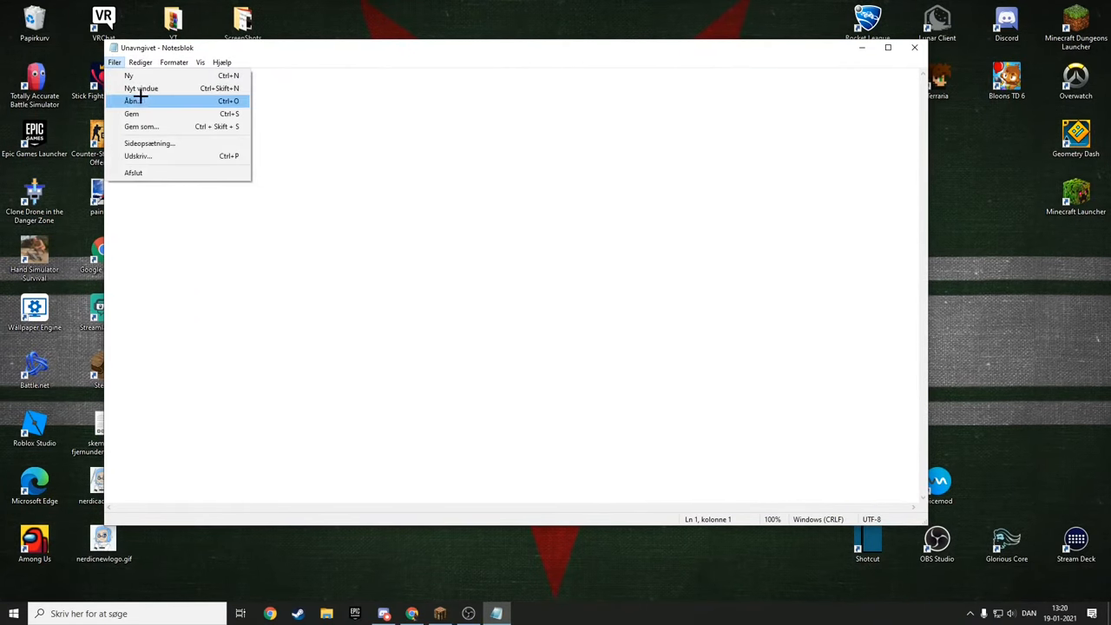
click(131, 101)
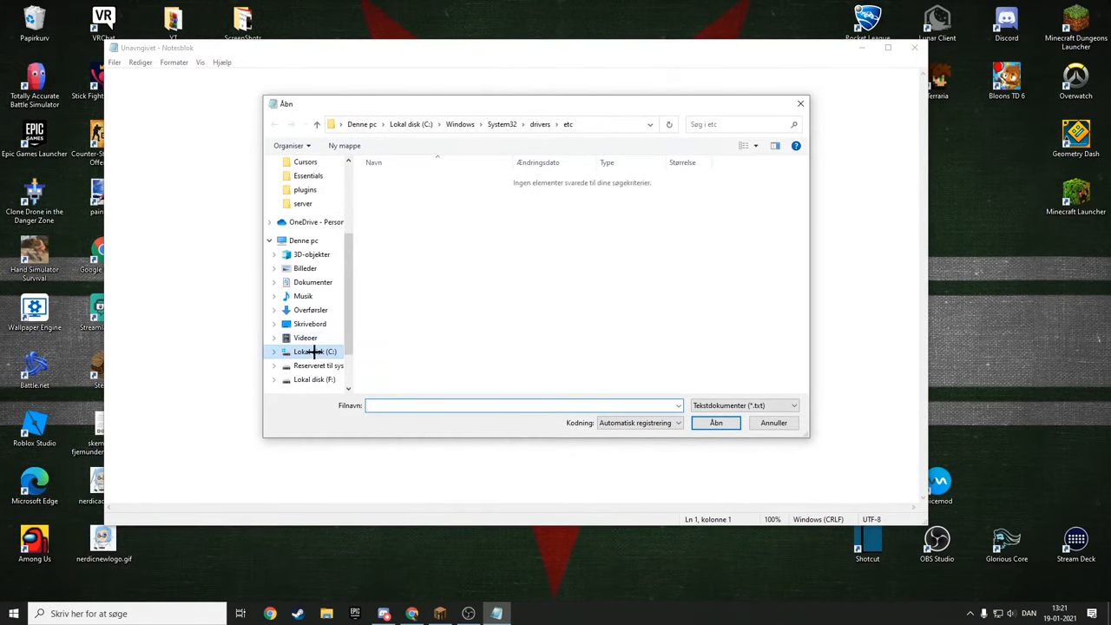
click(315, 352)
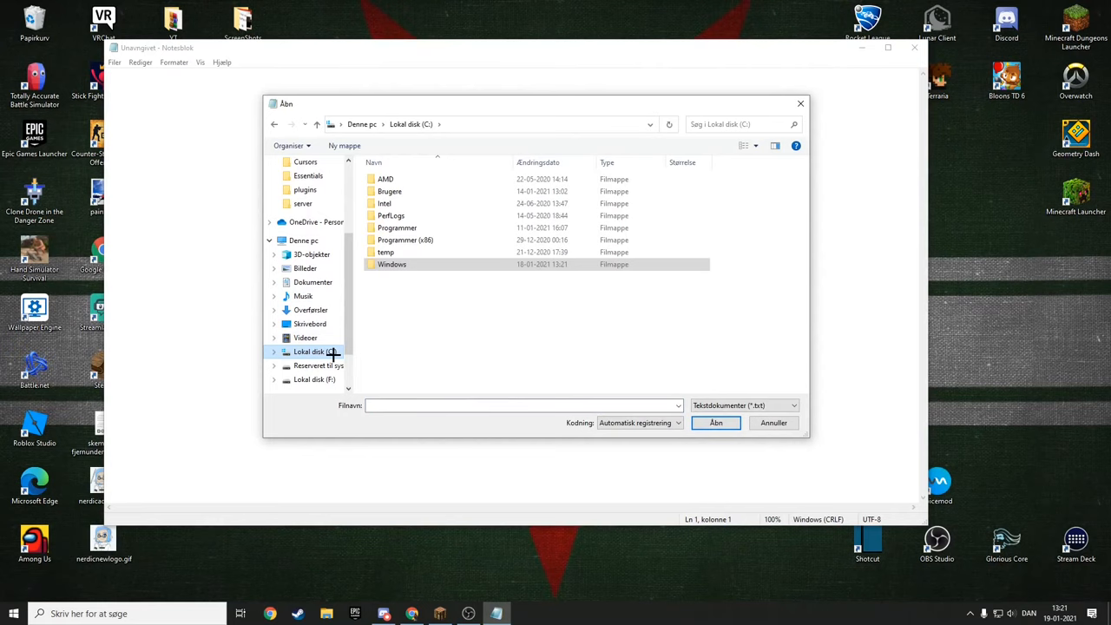
double_click(391, 264)
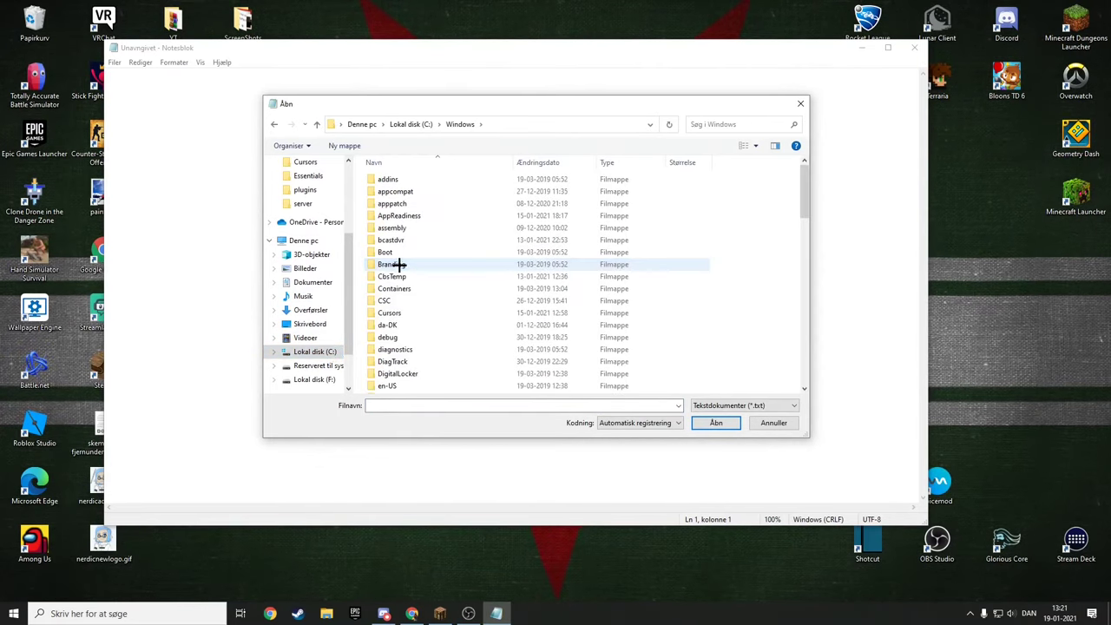
scroll(down, 3)
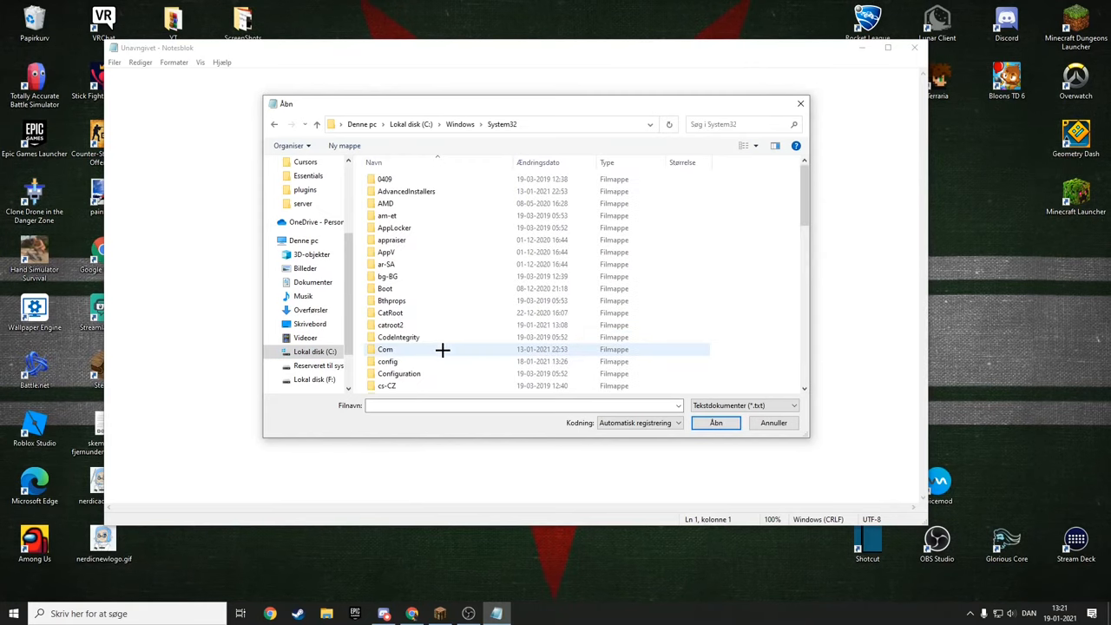
scroll(down, 3)
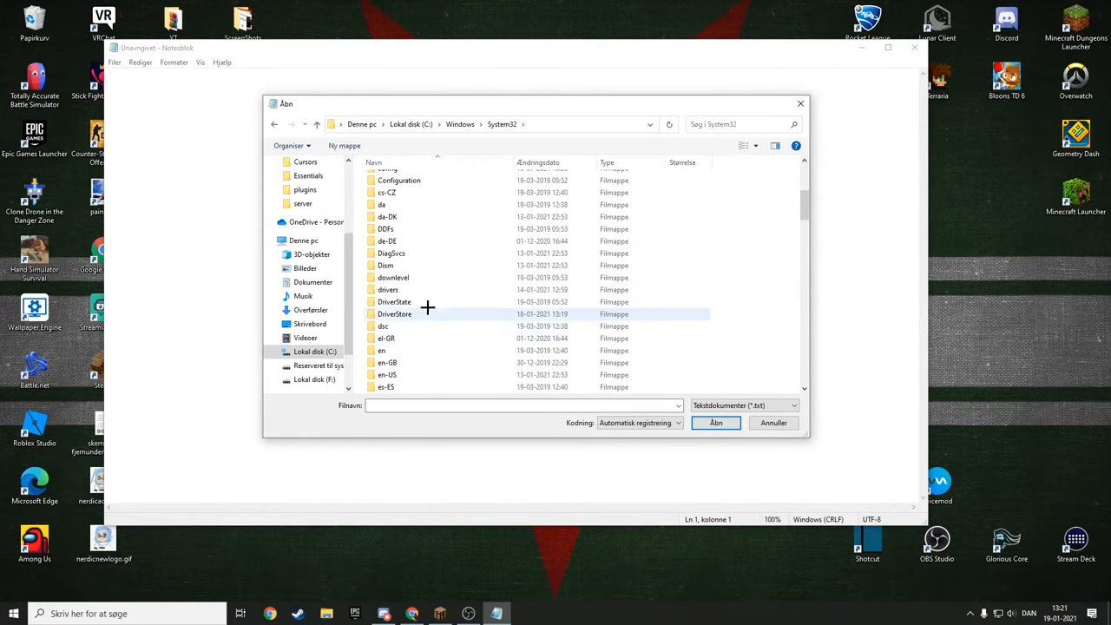
double_click(387, 289)
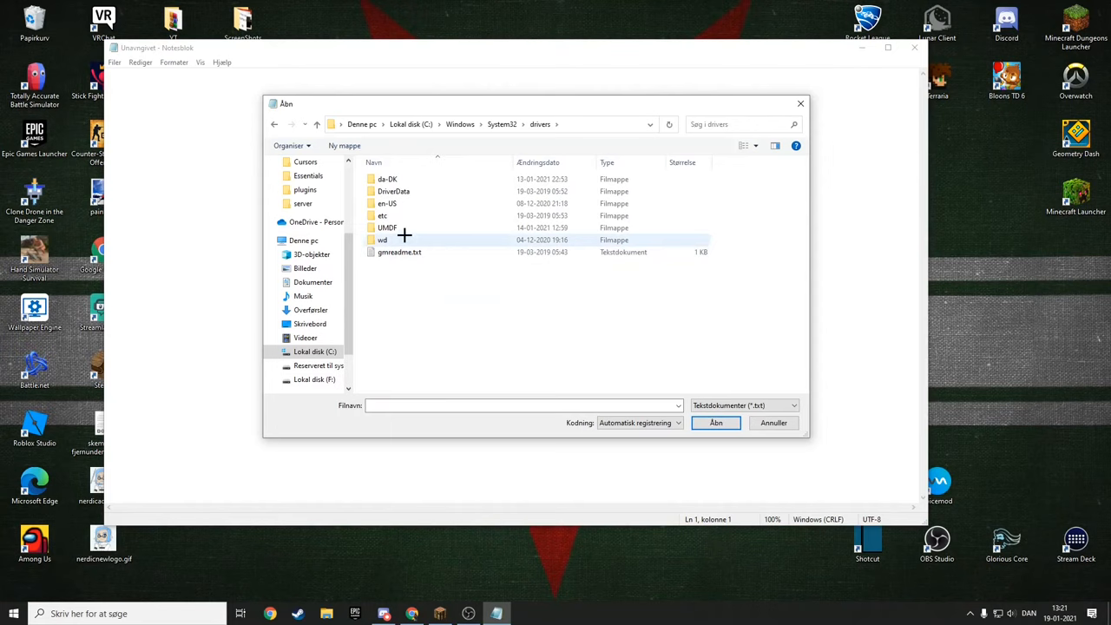
double_click(382, 215)
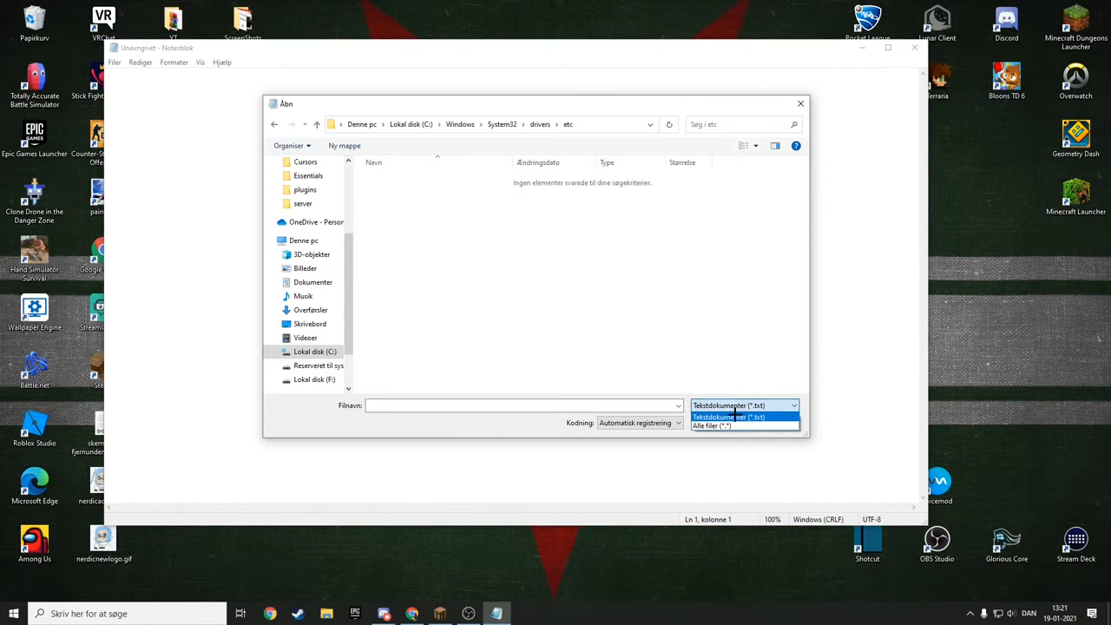
click(710, 425)
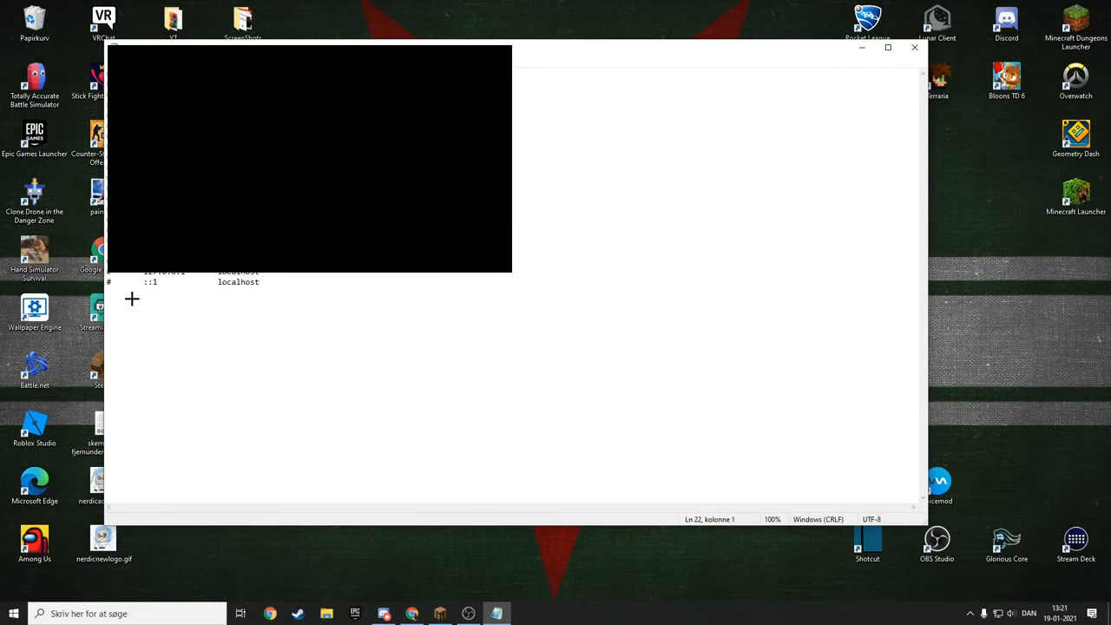
Step: Delete the 's.optifine.net' hosts entry, save with File > Gem, and close Notepad
text(s.optifine.net 880135.138578)
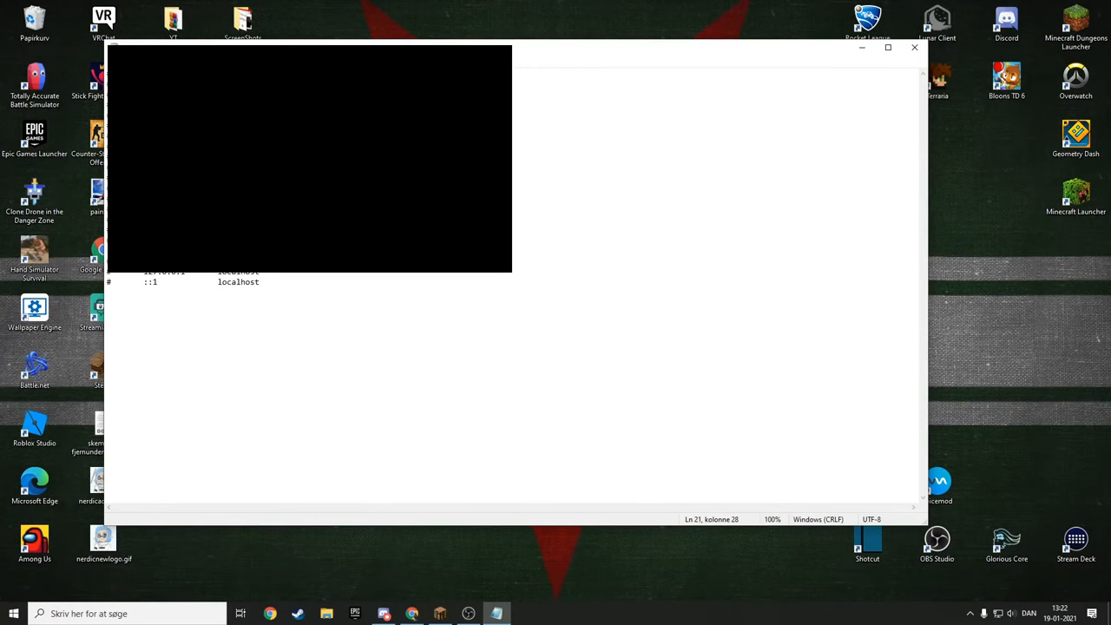
mouse_move(269, 291)
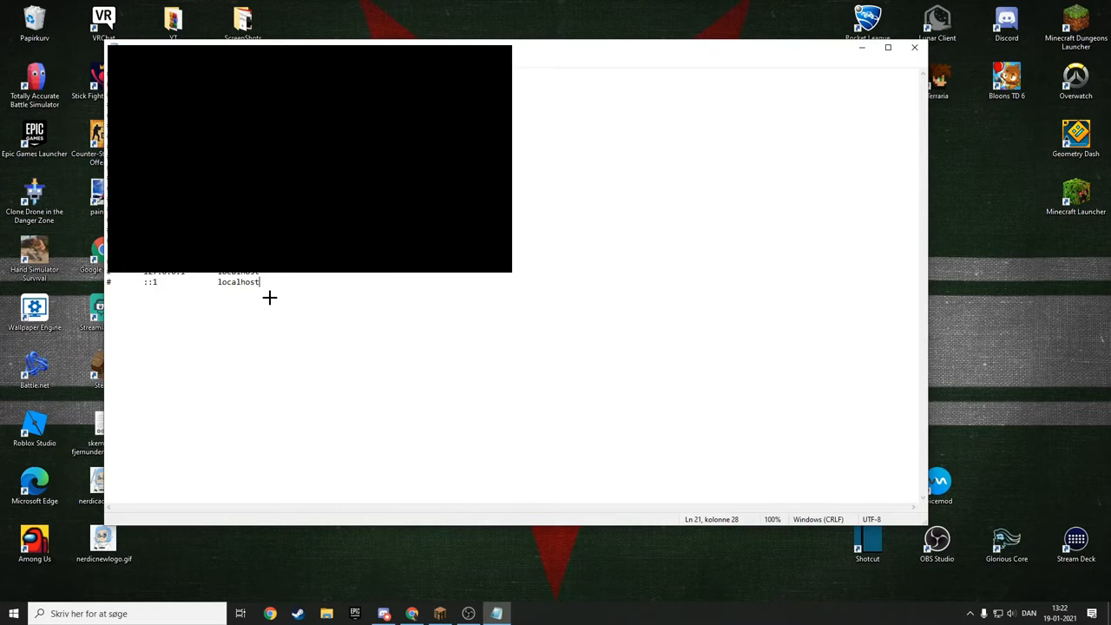
mouse_move(770, 89)
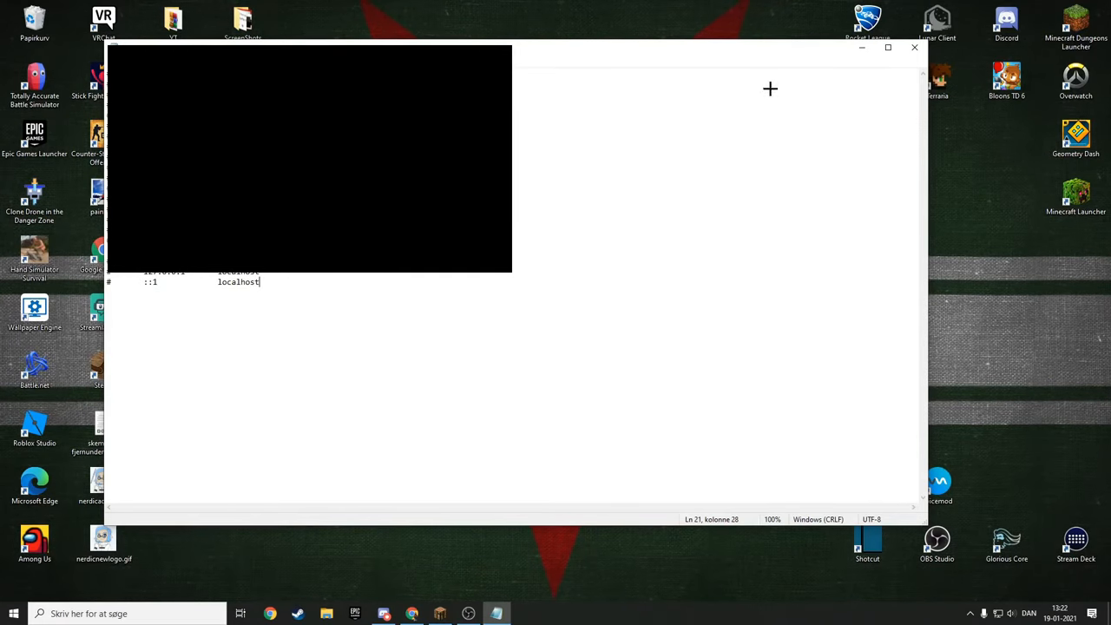
click(113, 62)
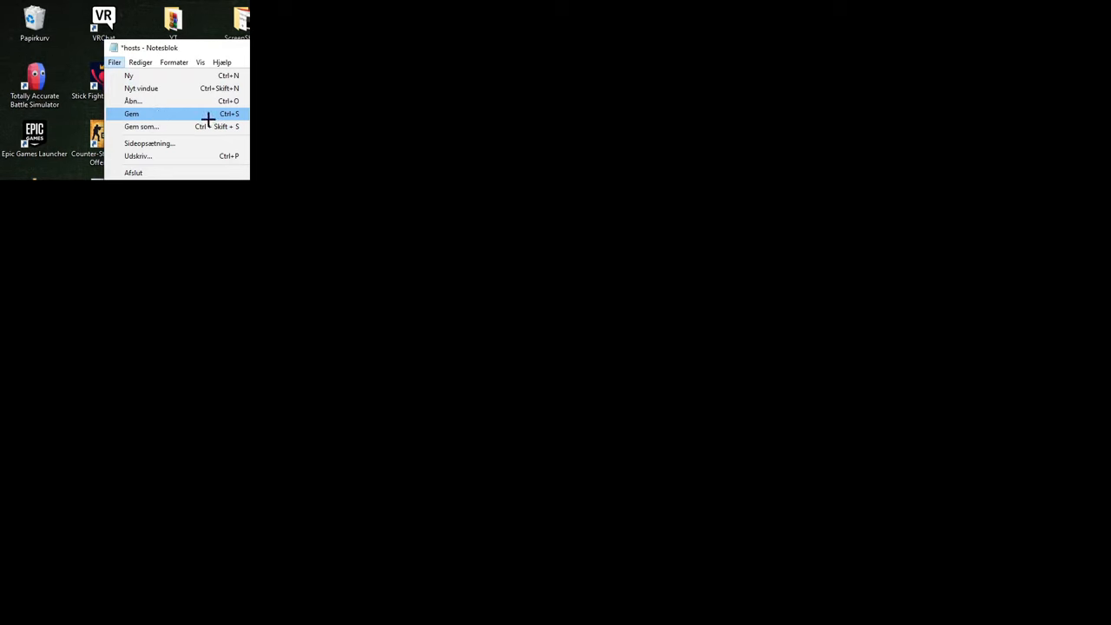
click(131, 114)
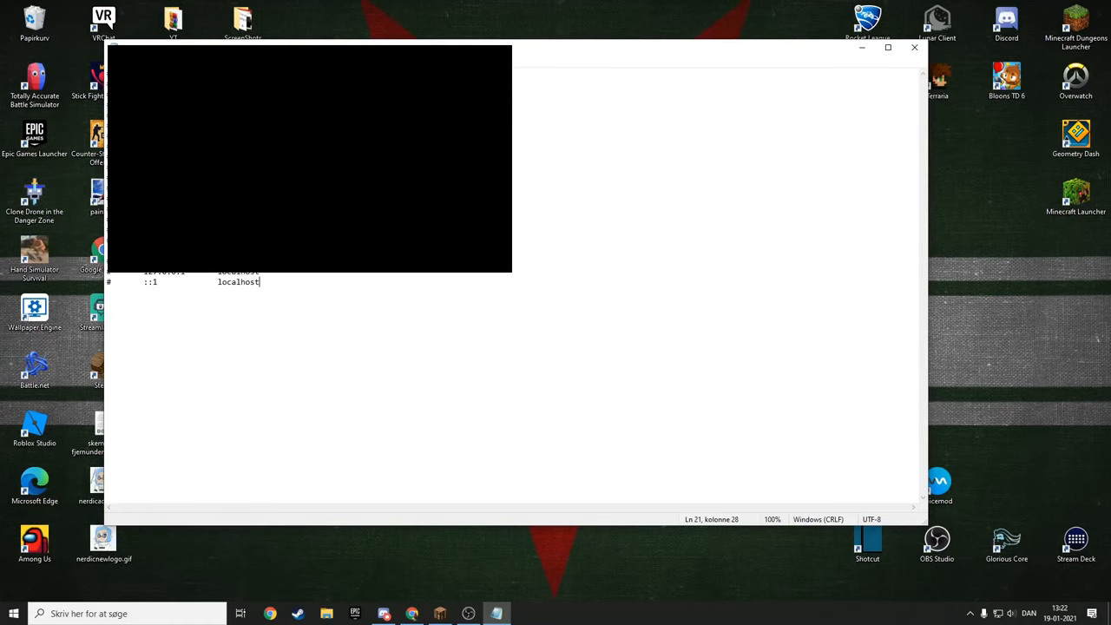
click(914, 47)
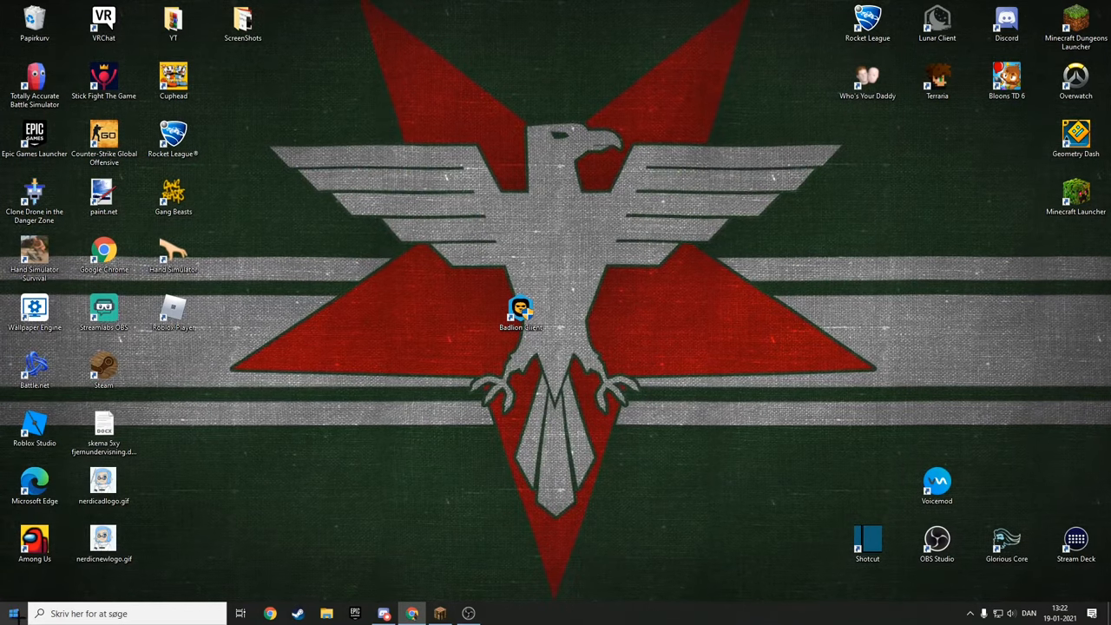
Step: Switch back to the running Minecraft window in the Hypixel Duels lobby
click(13, 614)
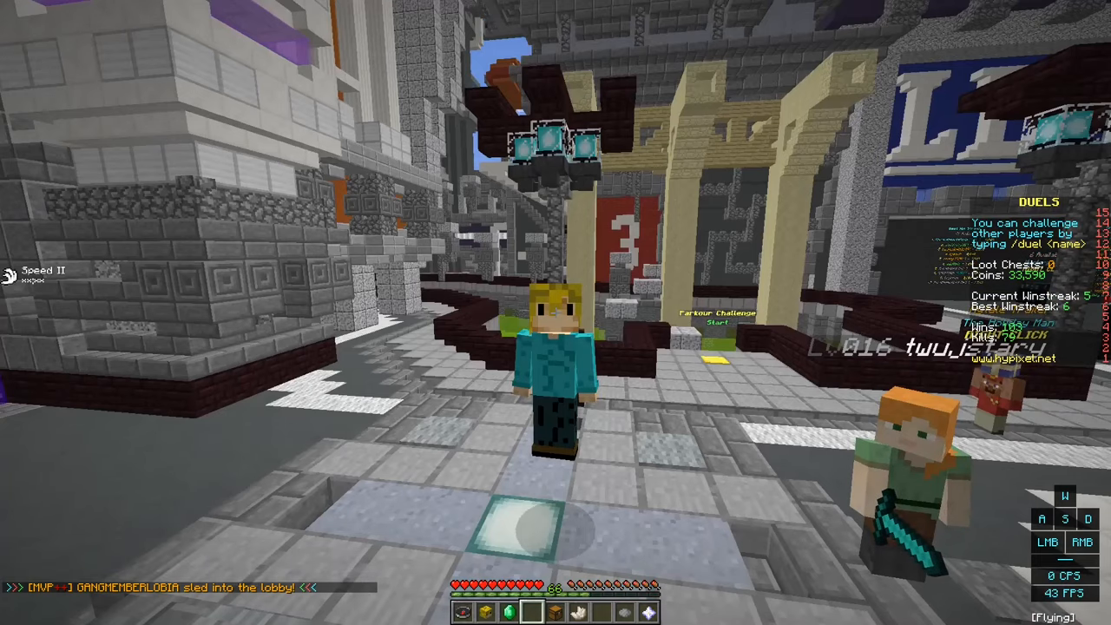
mouse_move(556, 313)
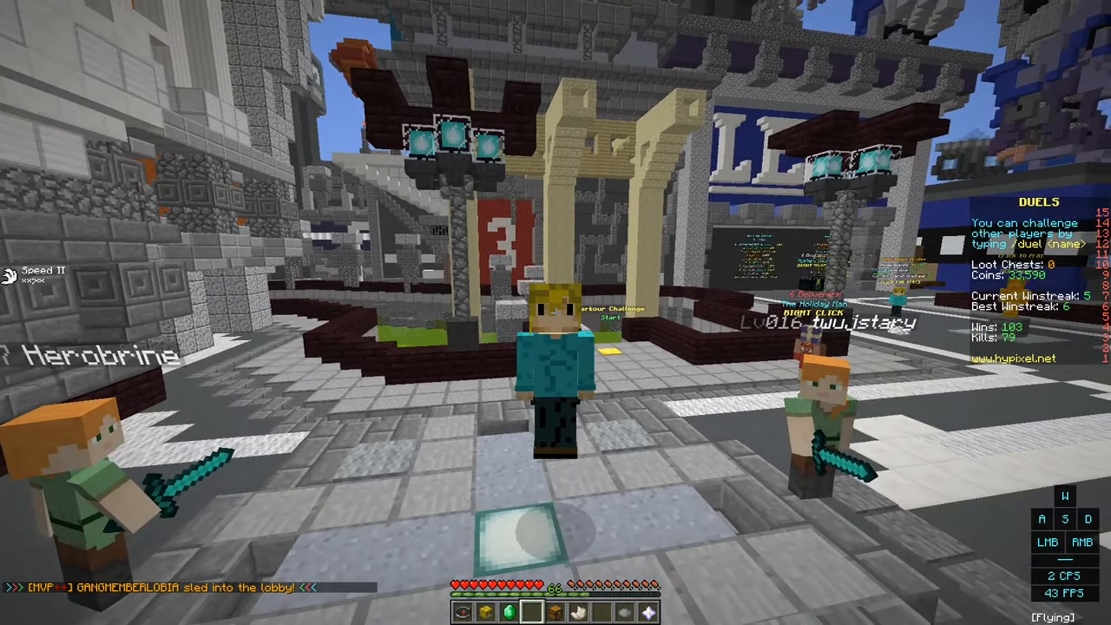